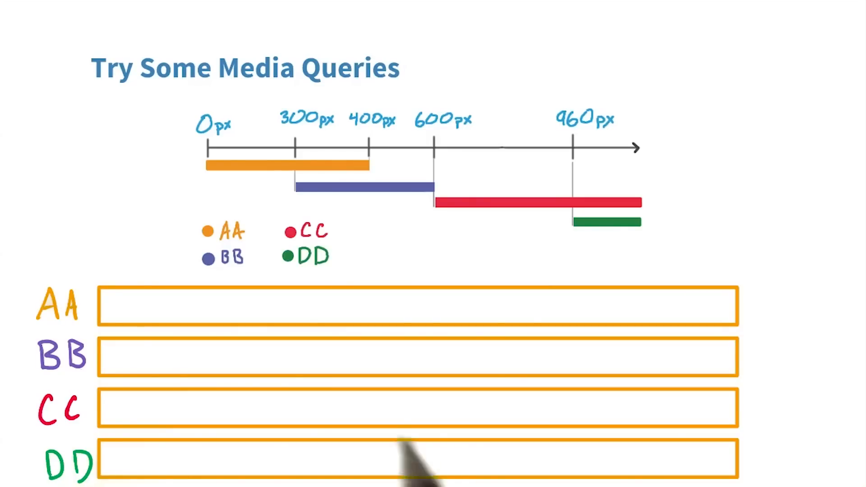
mouse_move(361, 289)
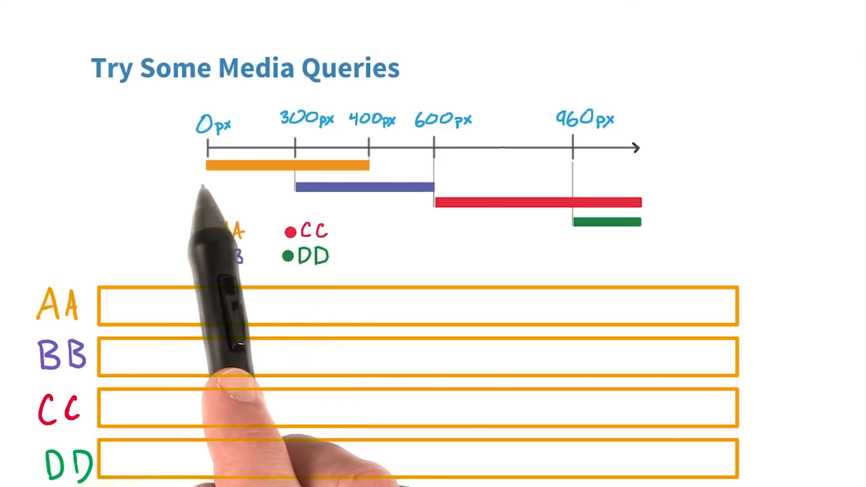
mouse_move(367, 184)
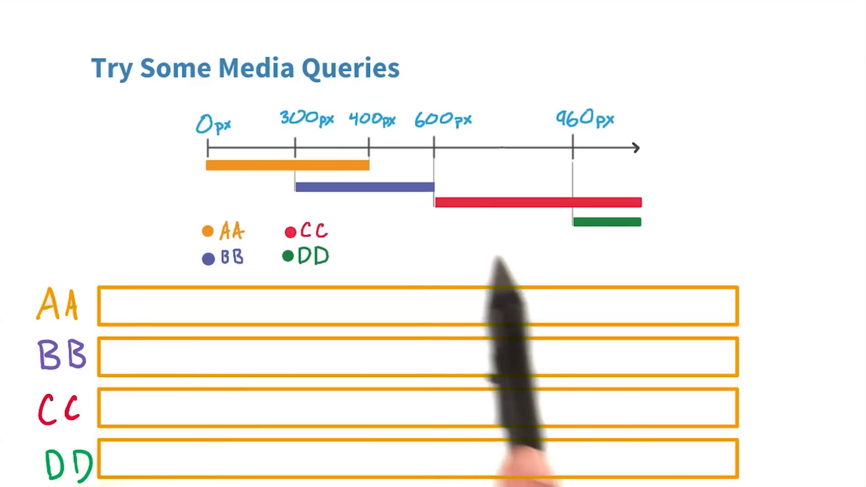
mouse_move(577, 249)
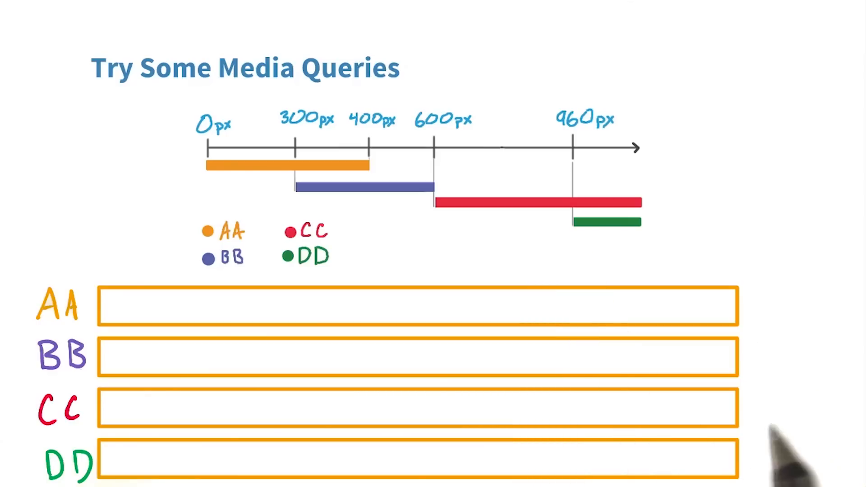
mouse_move(90, 396)
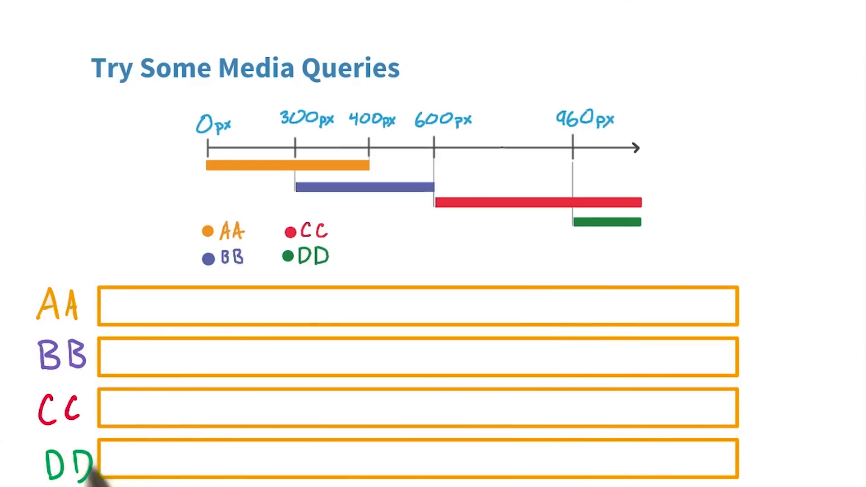
type("display: block;")
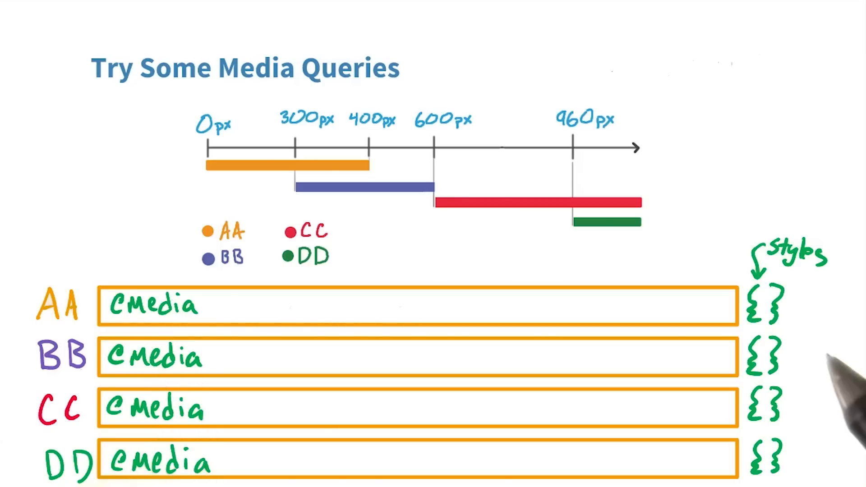
mouse_move(826, 430)
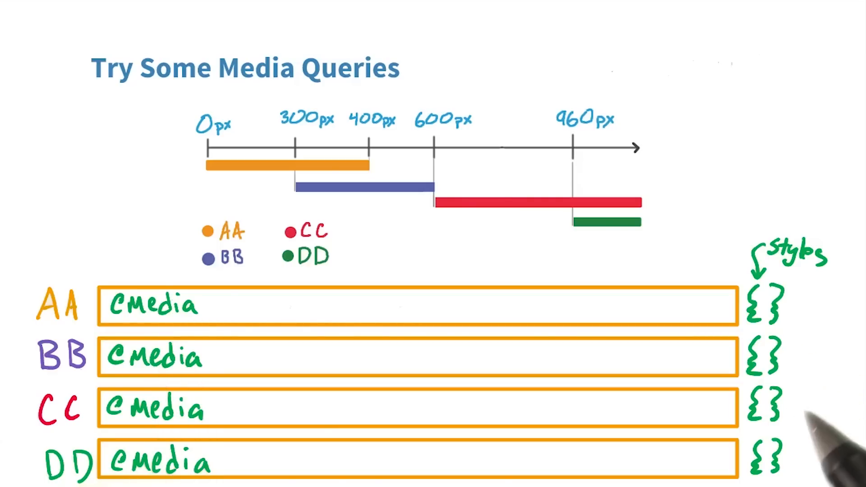